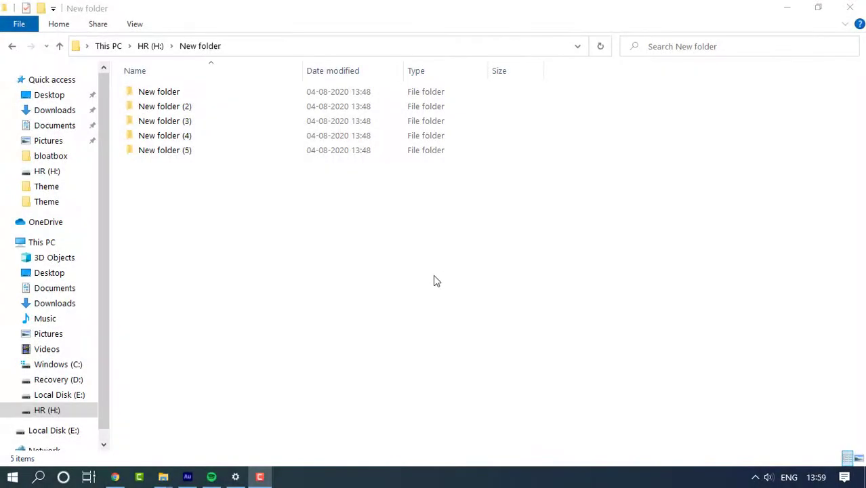
Select the first 'New folder' and start renaming it from its context menu
left_click(159, 92)
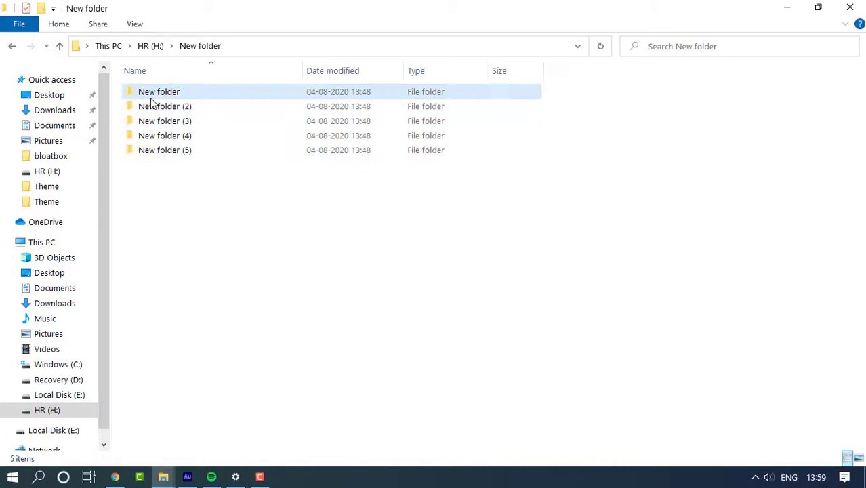
right_click(158, 92)
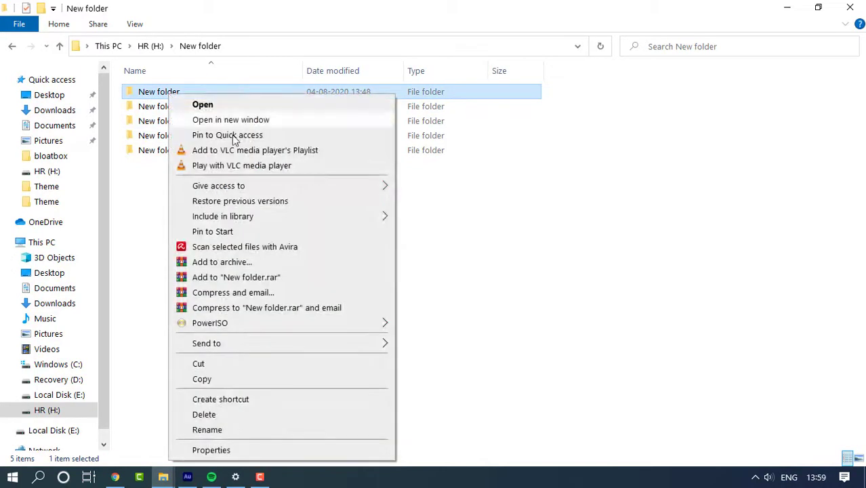
left_click(207, 428)
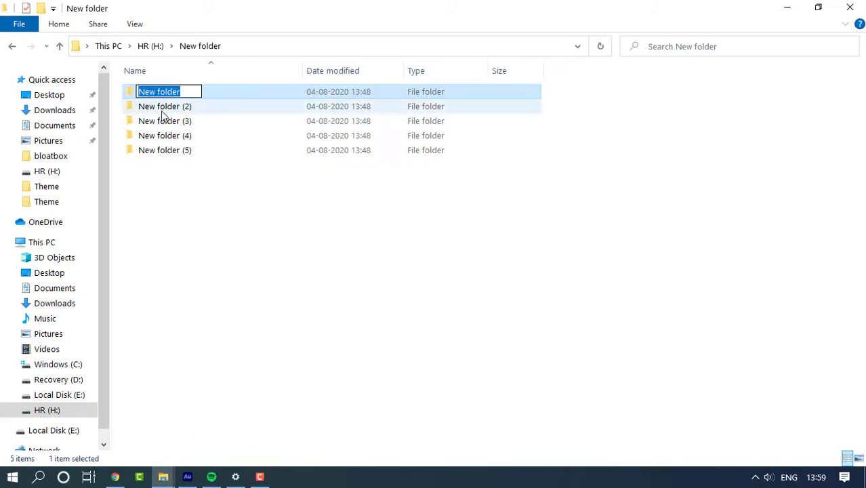
mouse_move(226, 116)
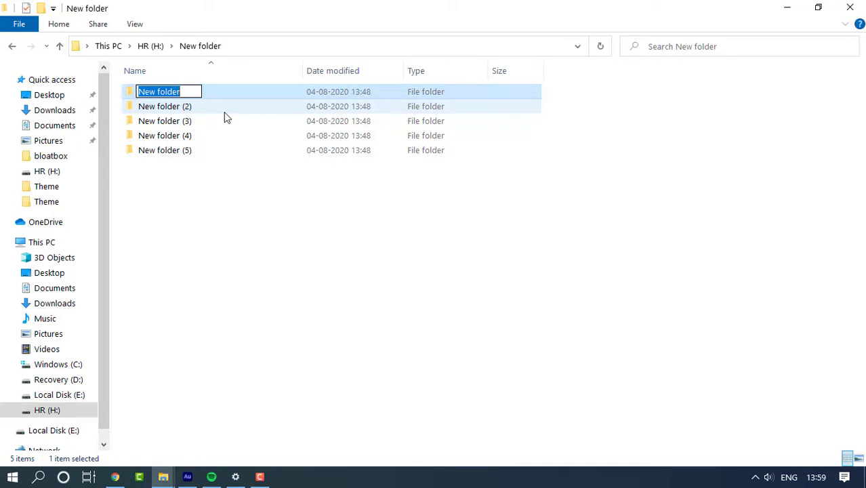
Rename 'New folder' to two smiley-face emoji using the Win+. emoji panel
key("Win+.")
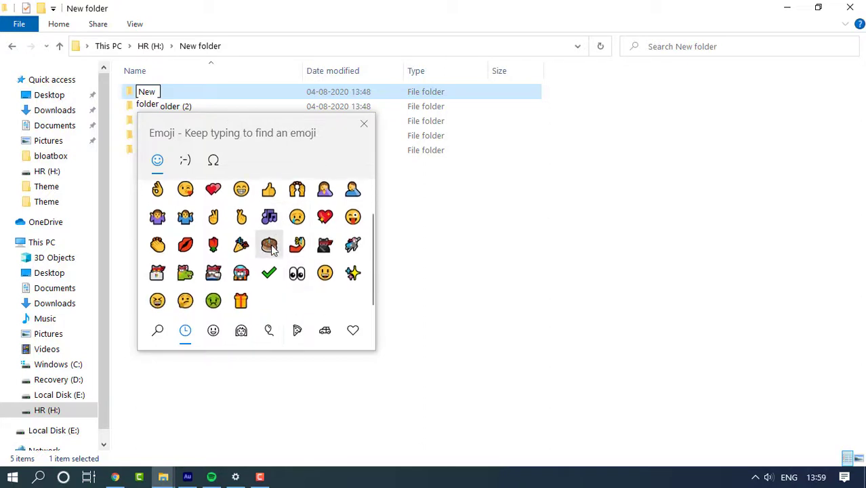
left_click(212, 329)
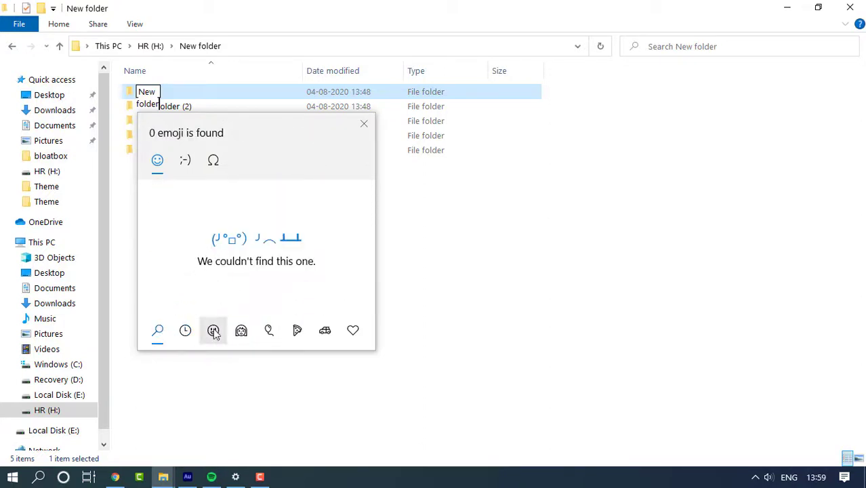
left_click(213, 330)
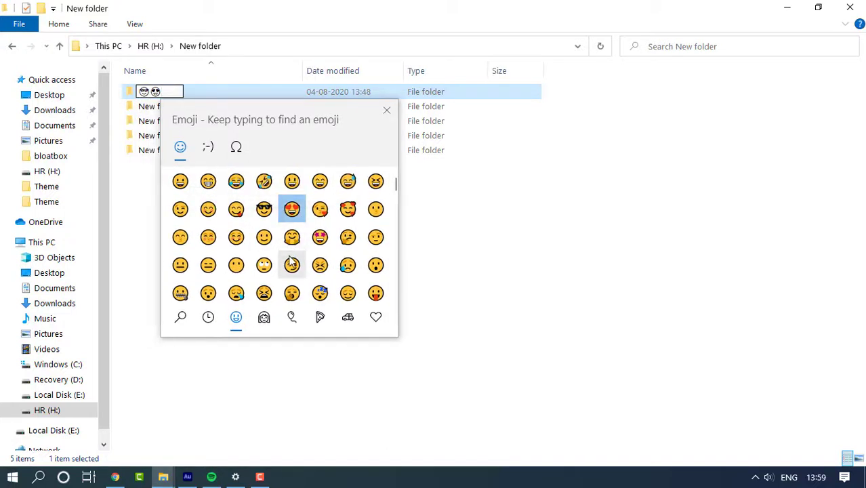
scroll("down", 3)
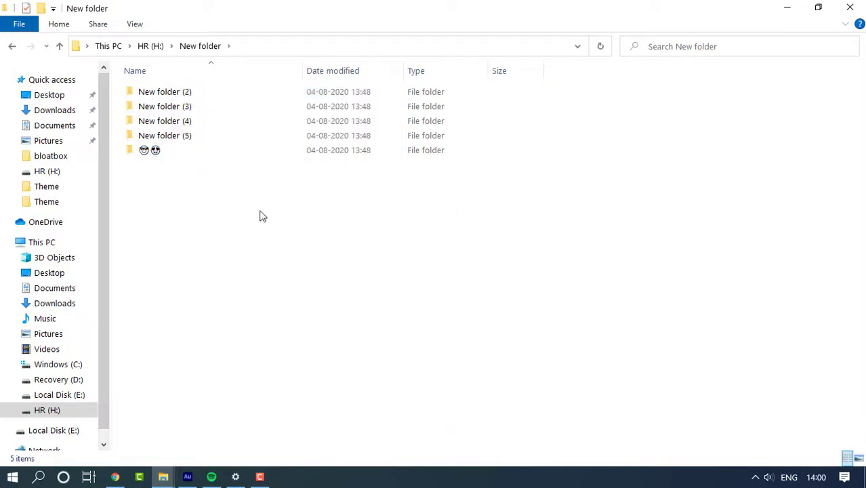
Switch to Large icons, rename New folder (2), and begin naming New folder (4) with a gift emoji
left_click(164, 91)
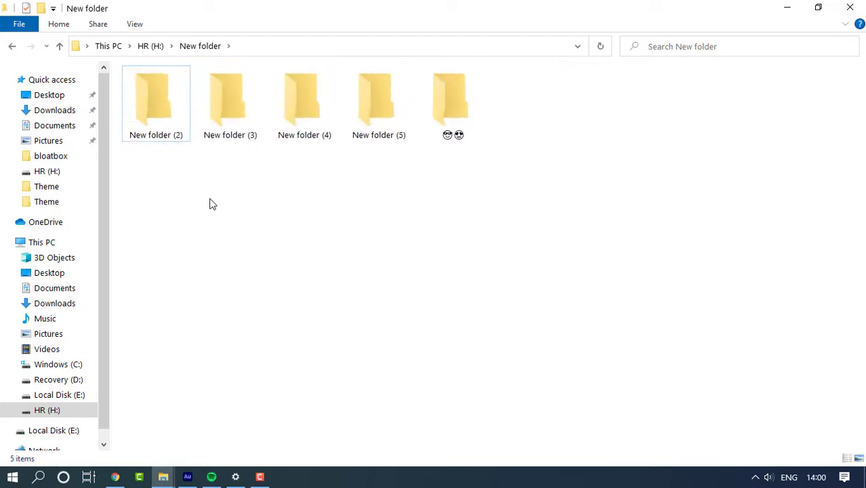
right_click(155, 101)
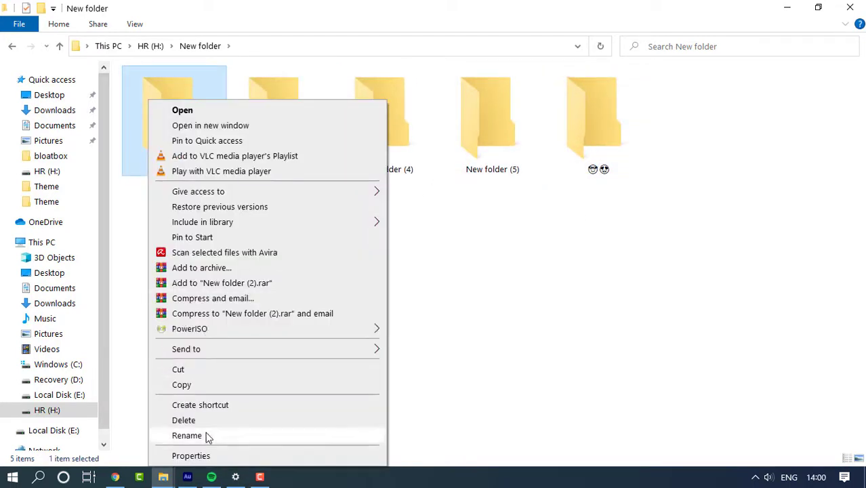
left_click(187, 435)
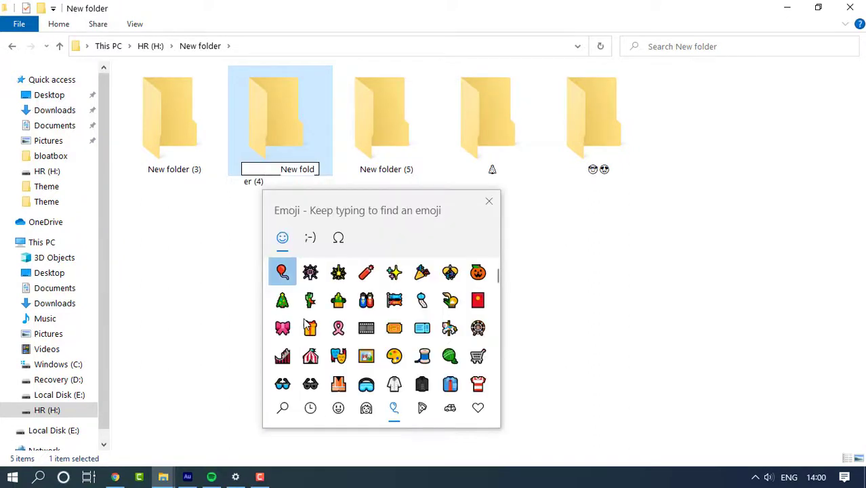
left_click(488, 201)
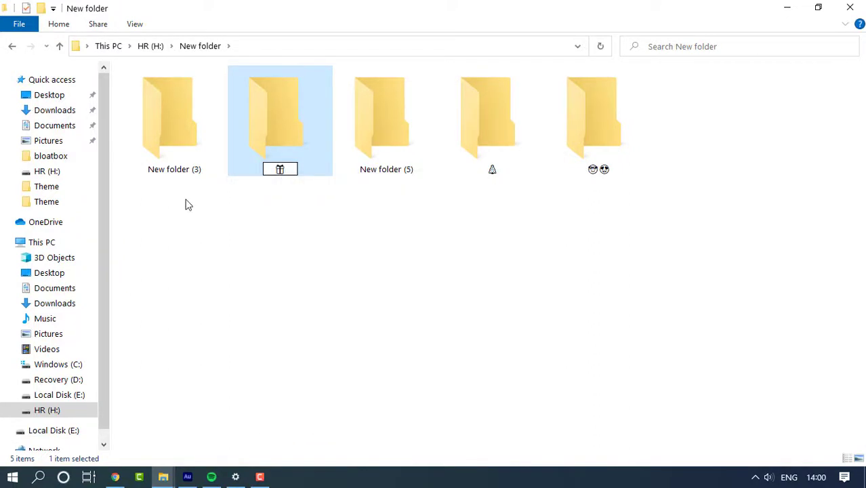